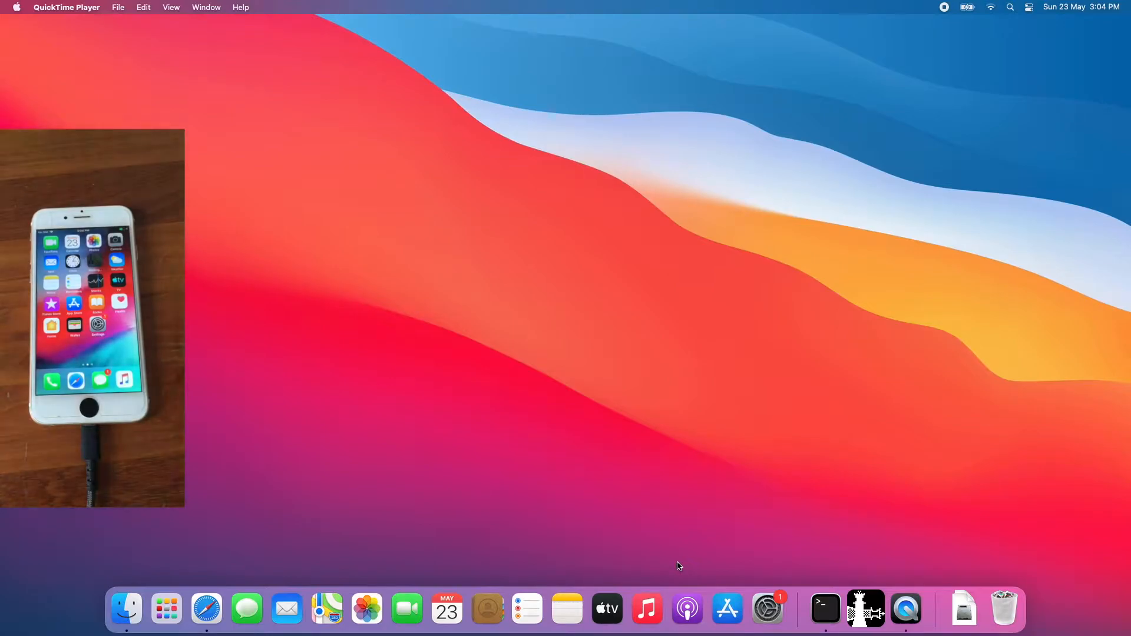
Open the FixM8 utility page on checkm8.info in Safari.
left_click(207, 610)
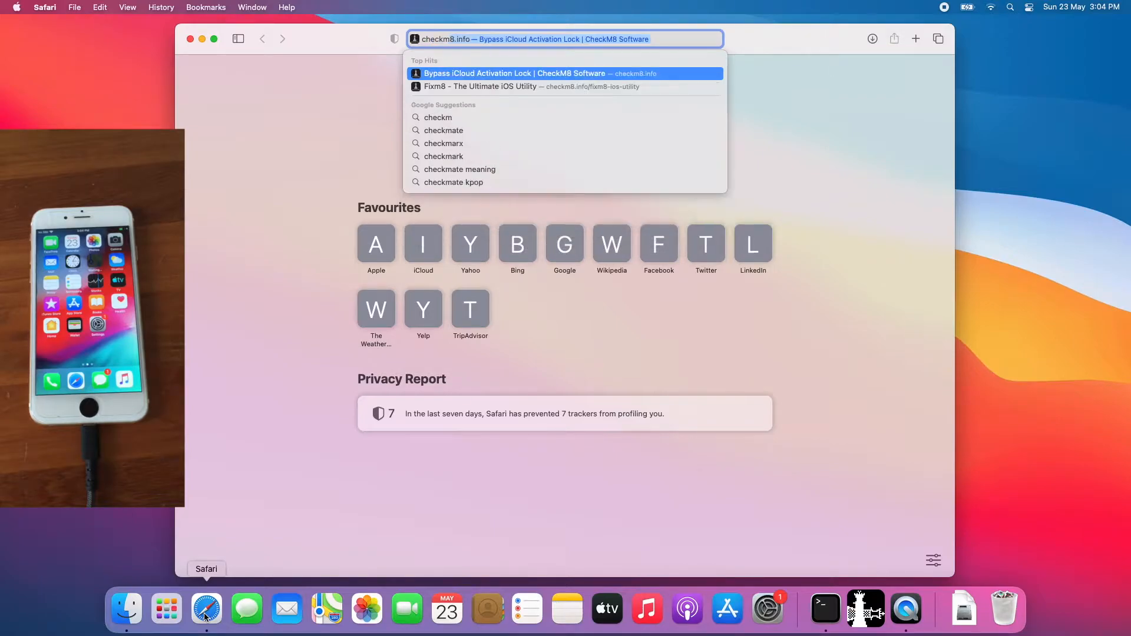
left_click(515, 73)
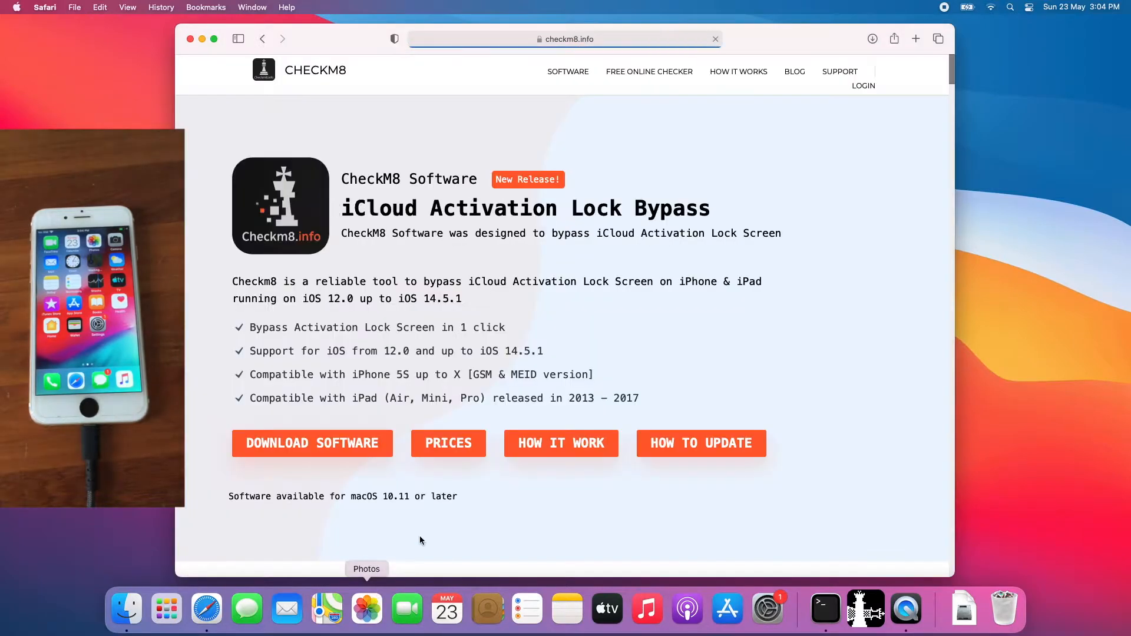
scroll("down", 3)
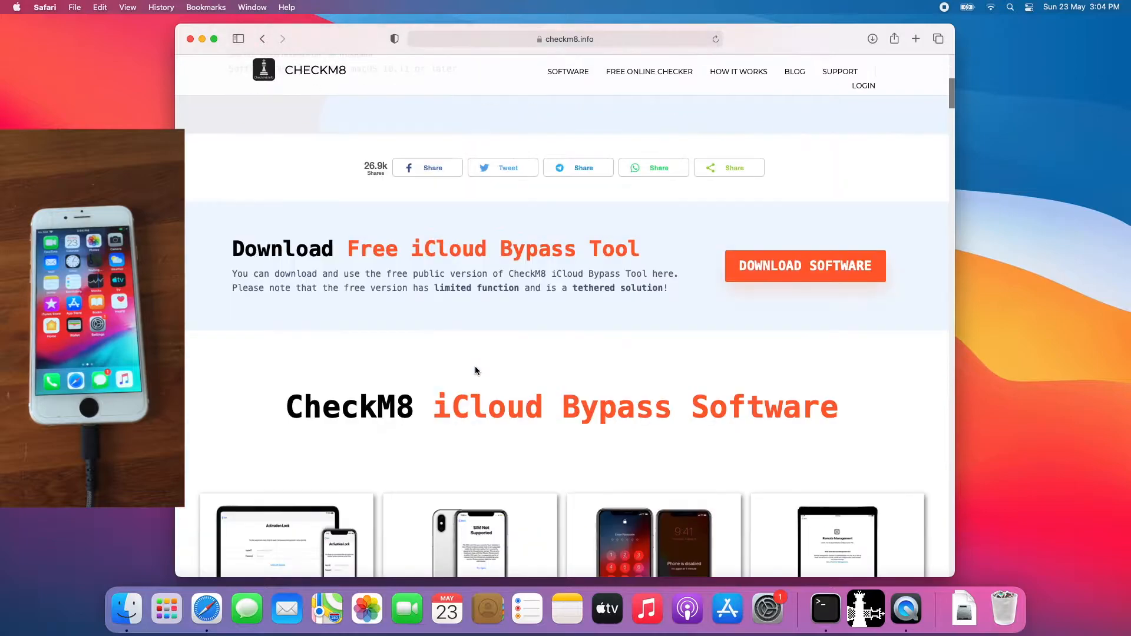
scroll("down", 3)
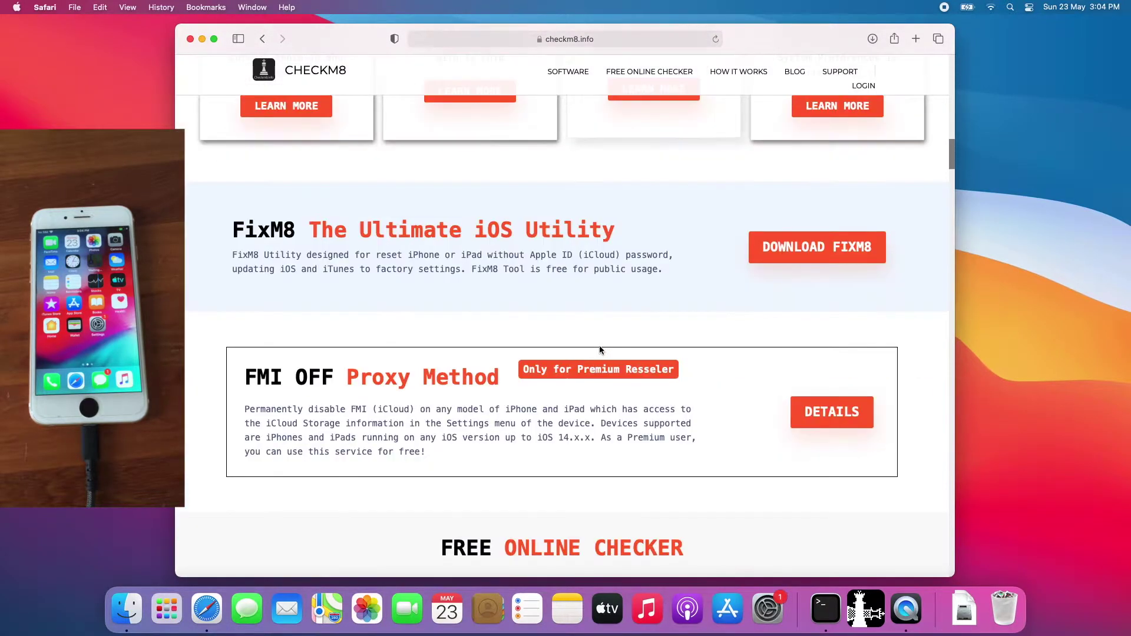
left_click(816, 247)
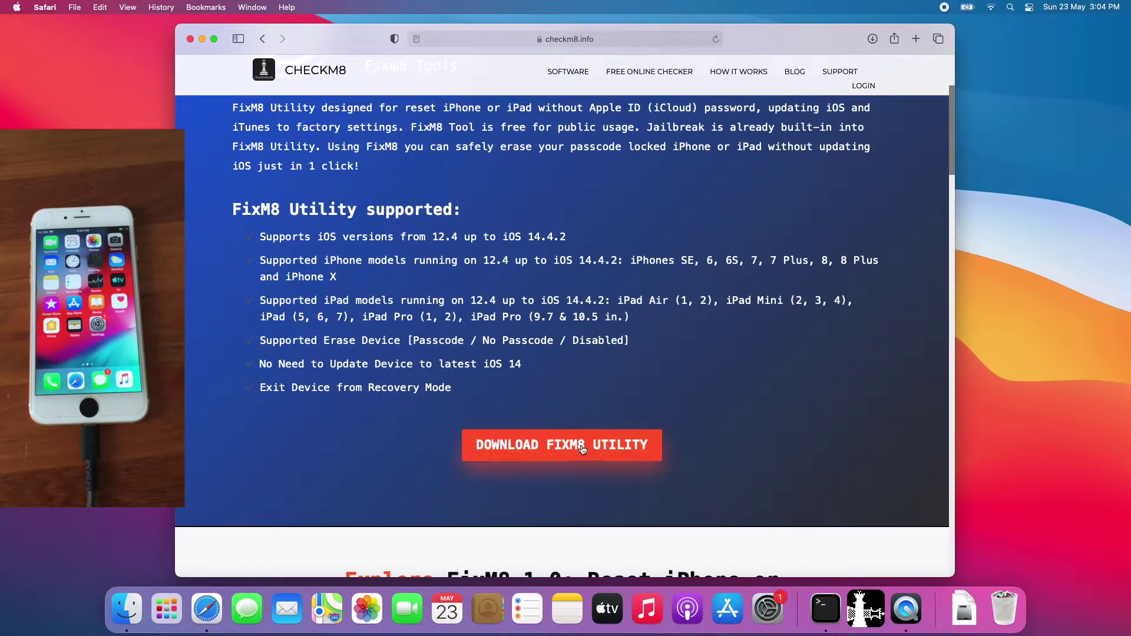
Download the FixM8 Utility package.
left_click(561, 444)
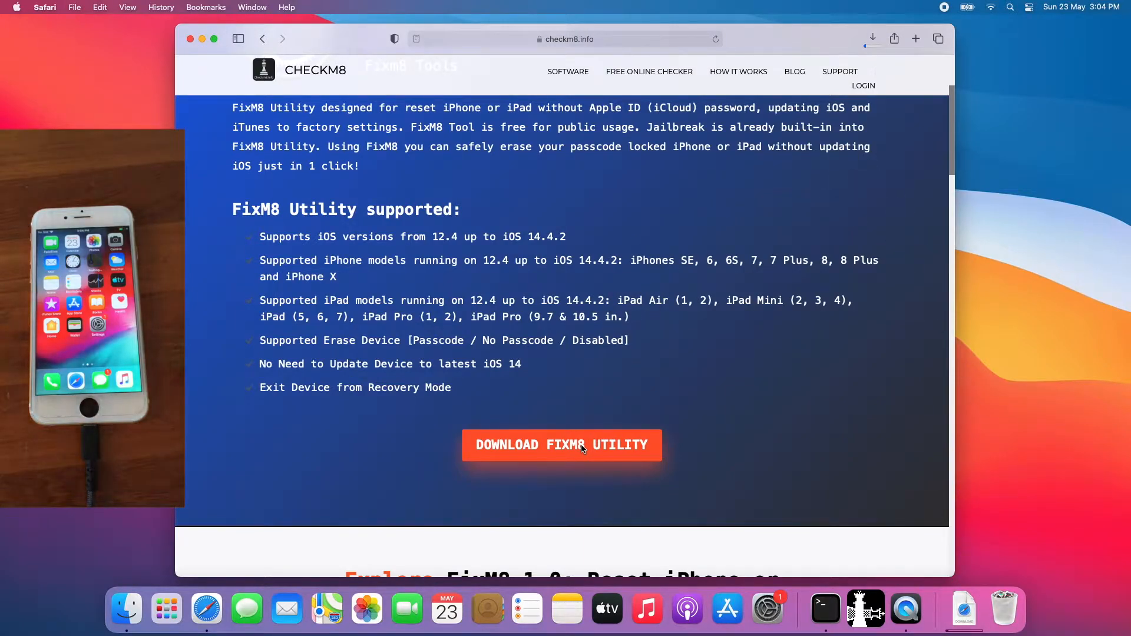
left_click(561, 445)
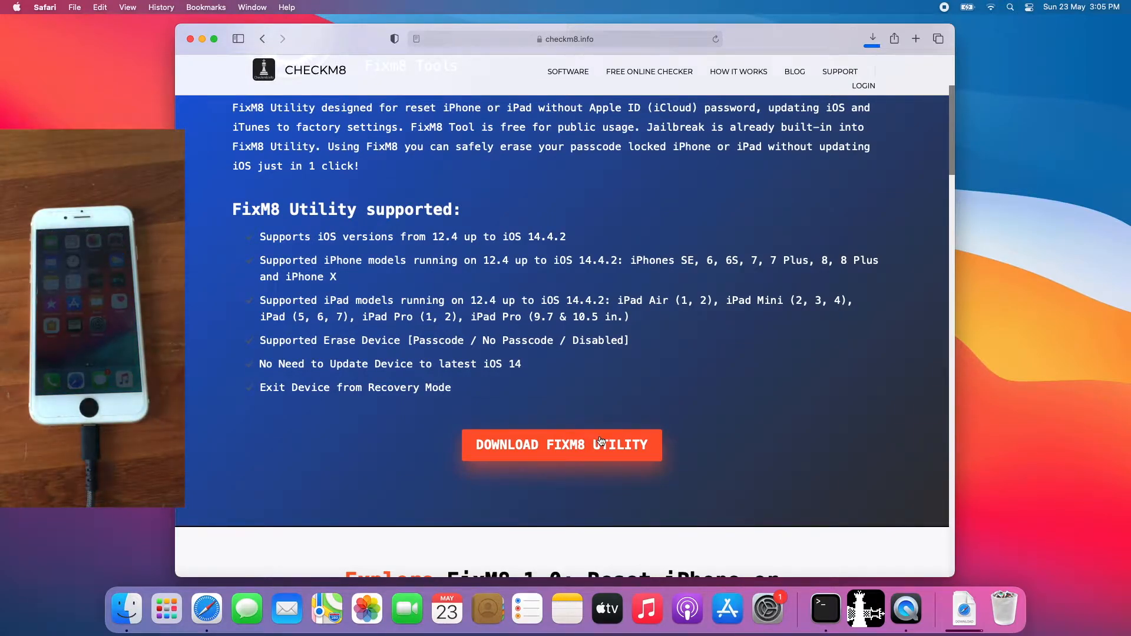
left_click(561, 444)
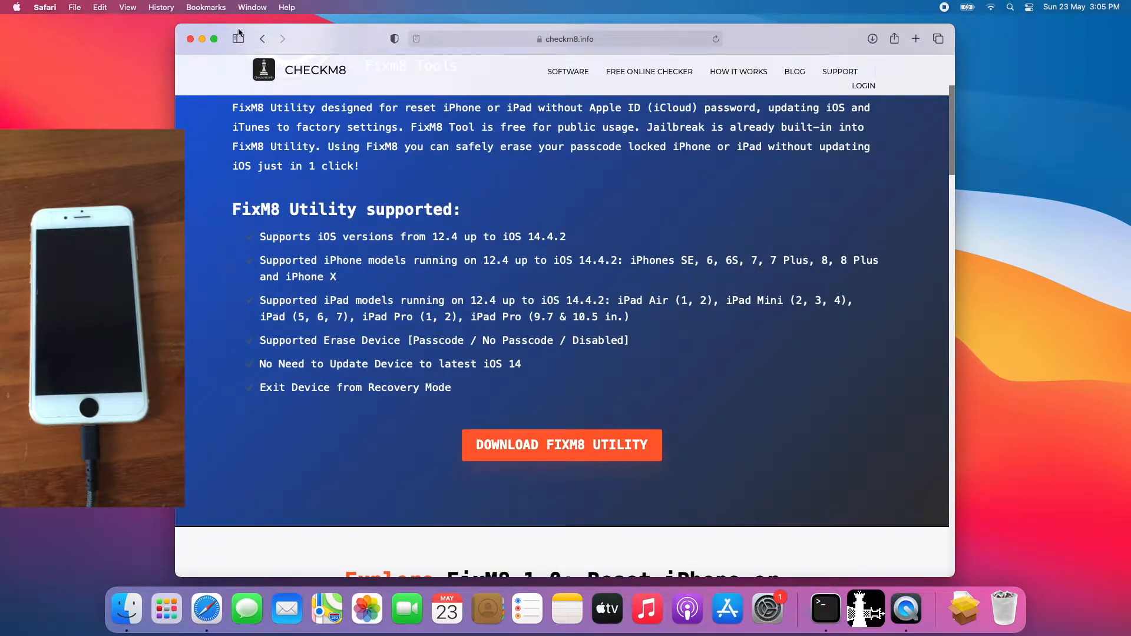
Close Safari, open the downloaded Fixm8 package and dismiss the unidentified developer warning.
left_click(190, 39)
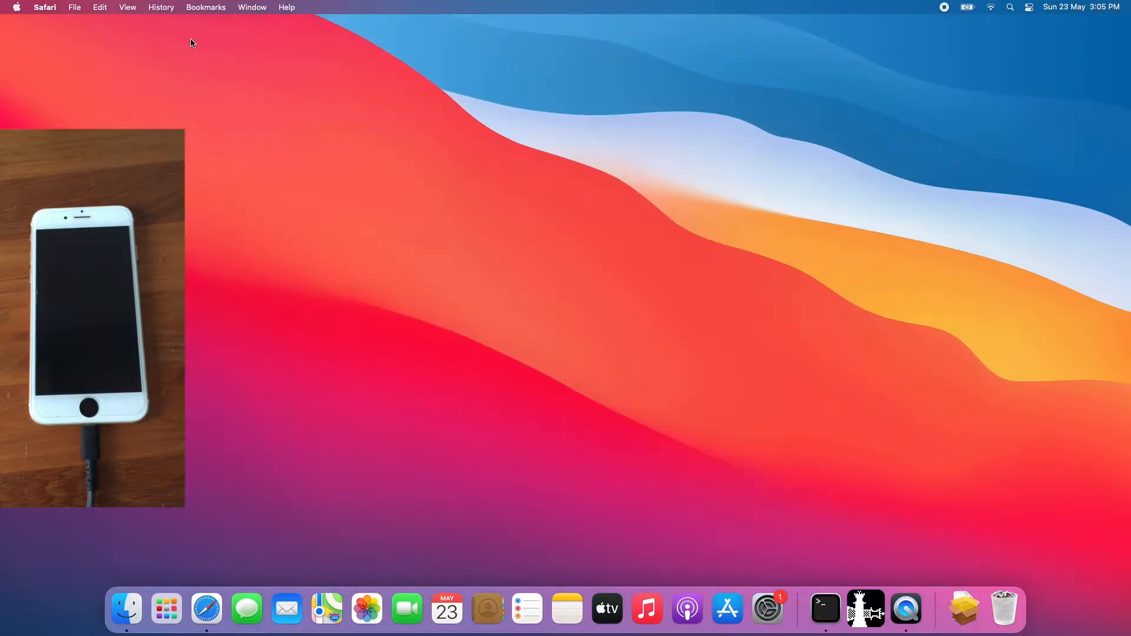
left_click(962, 608)
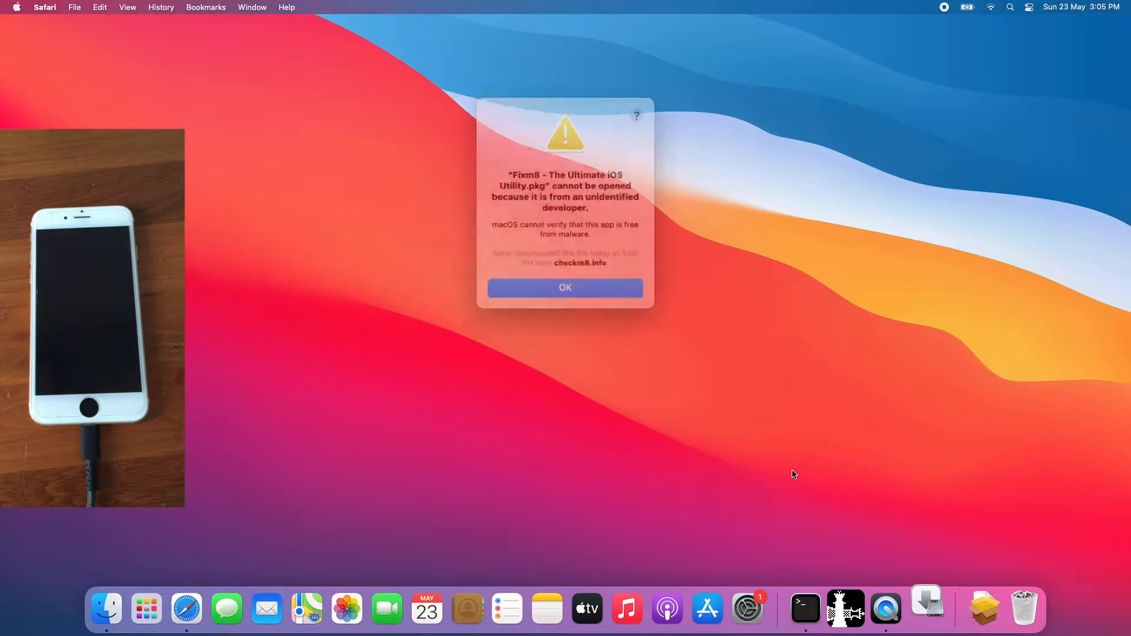
left_click(565, 287)
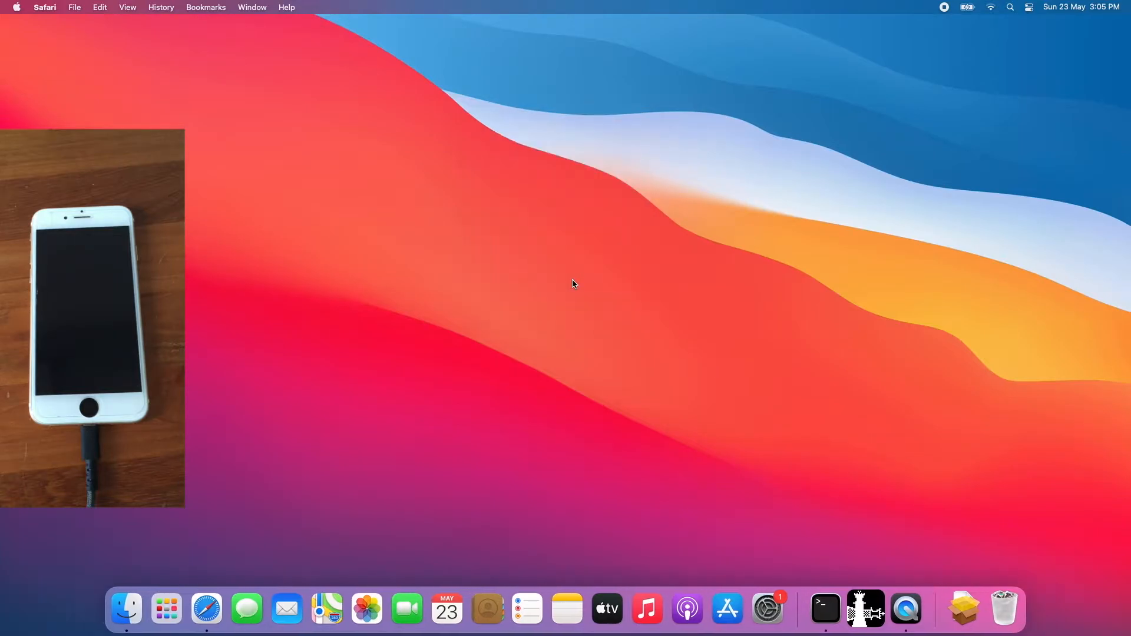
Allow the Fixm8 package via Security & Privacy's Open Anyway, then confirm Open.
left_click(767, 608)
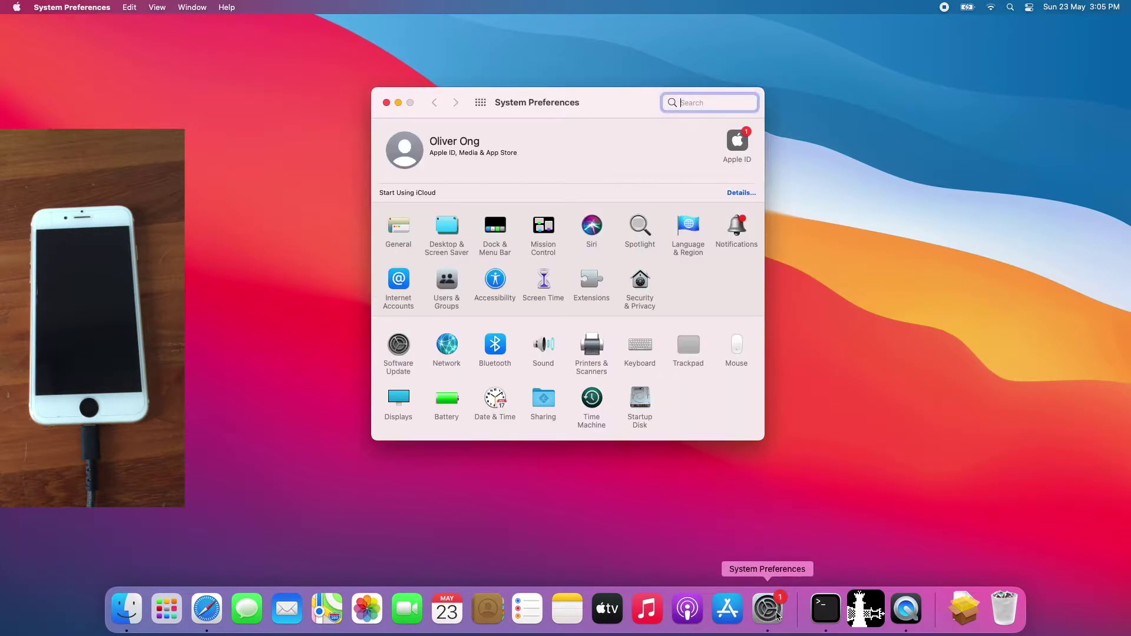
mouse_move(640, 287)
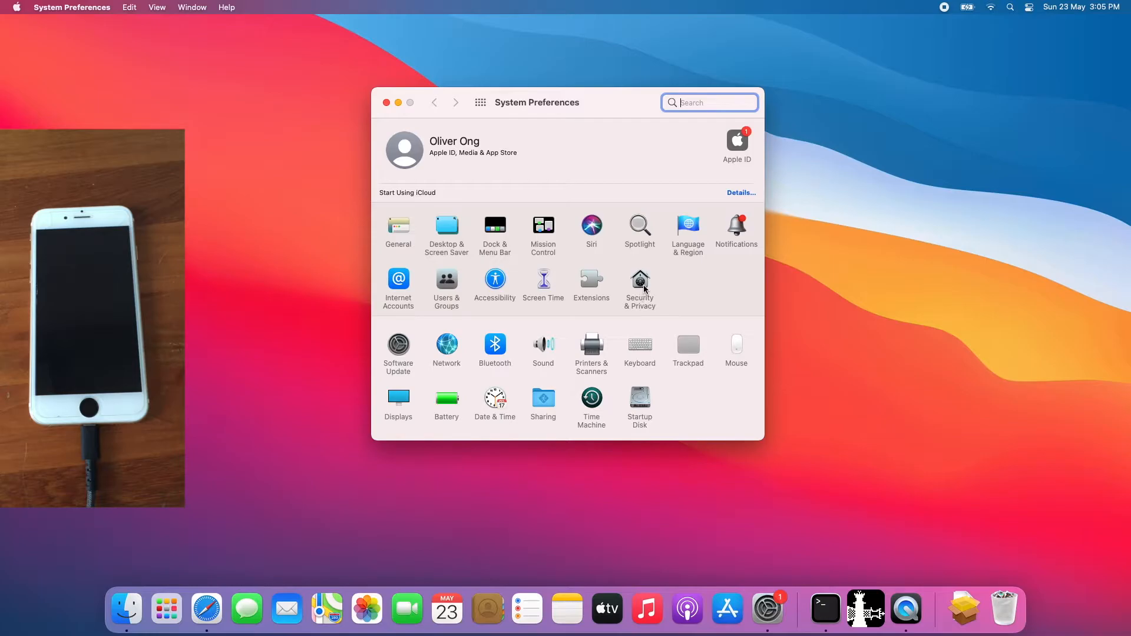
left_click(639, 282)
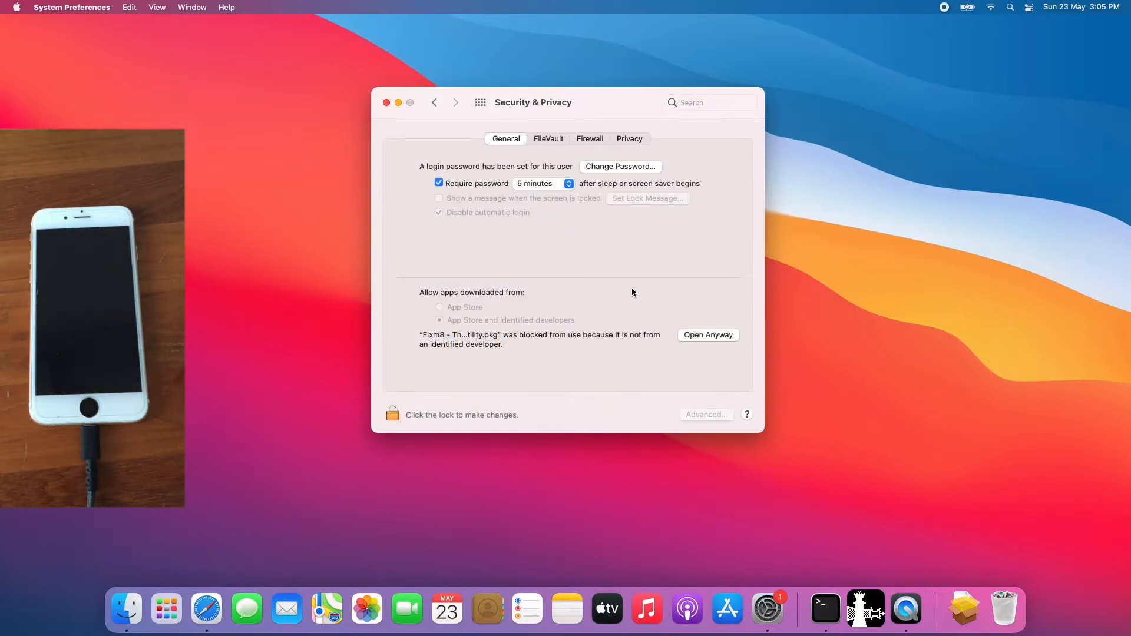
left_click(707, 334)
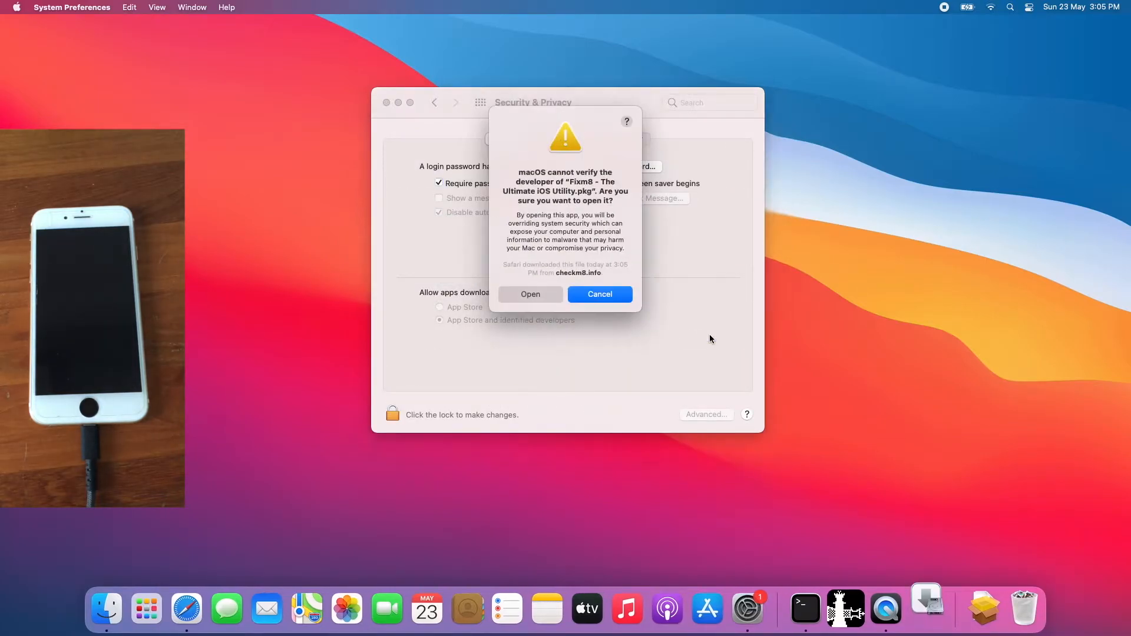
left_click(529, 295)
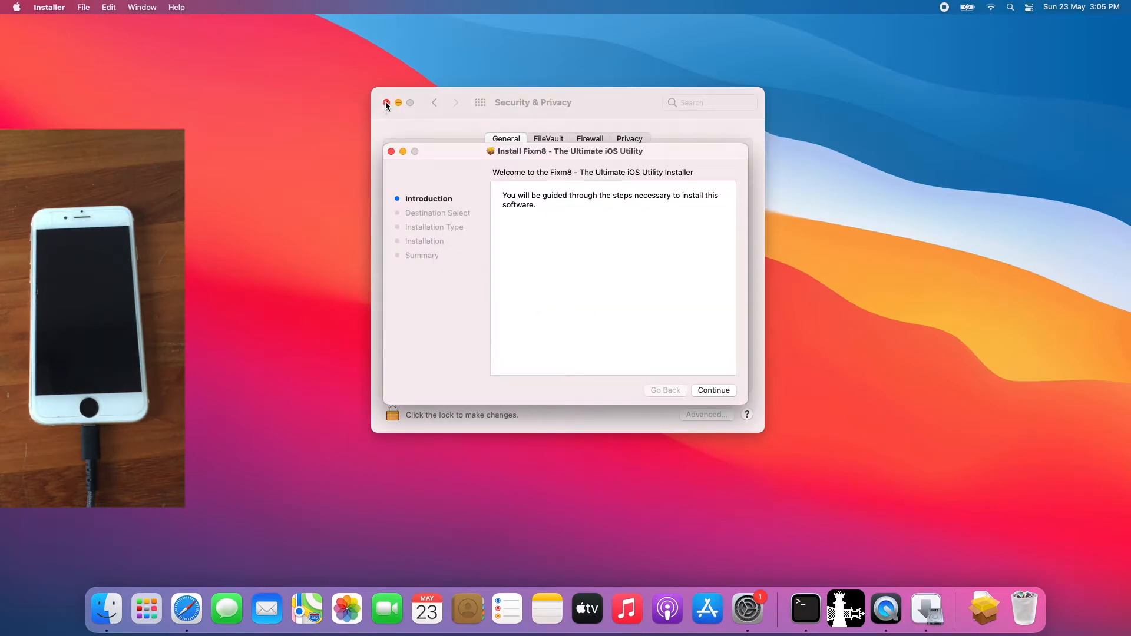
Run the standard Fixm8 install with the admin password, then move the package to the Bin.
left_click(386, 103)
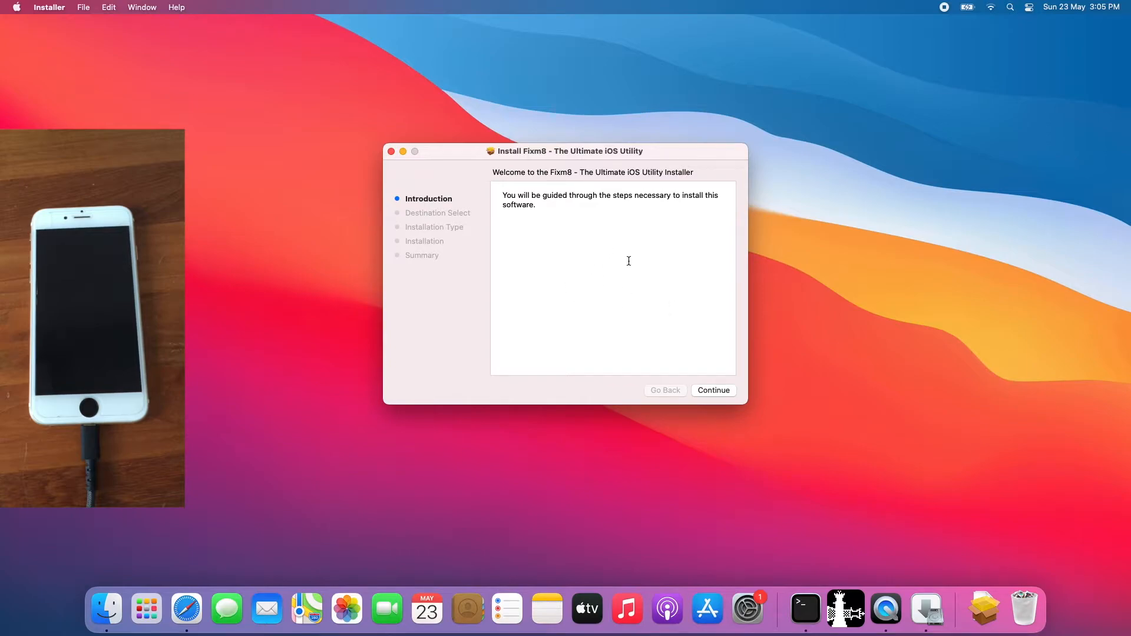
mouse_move(713, 398)
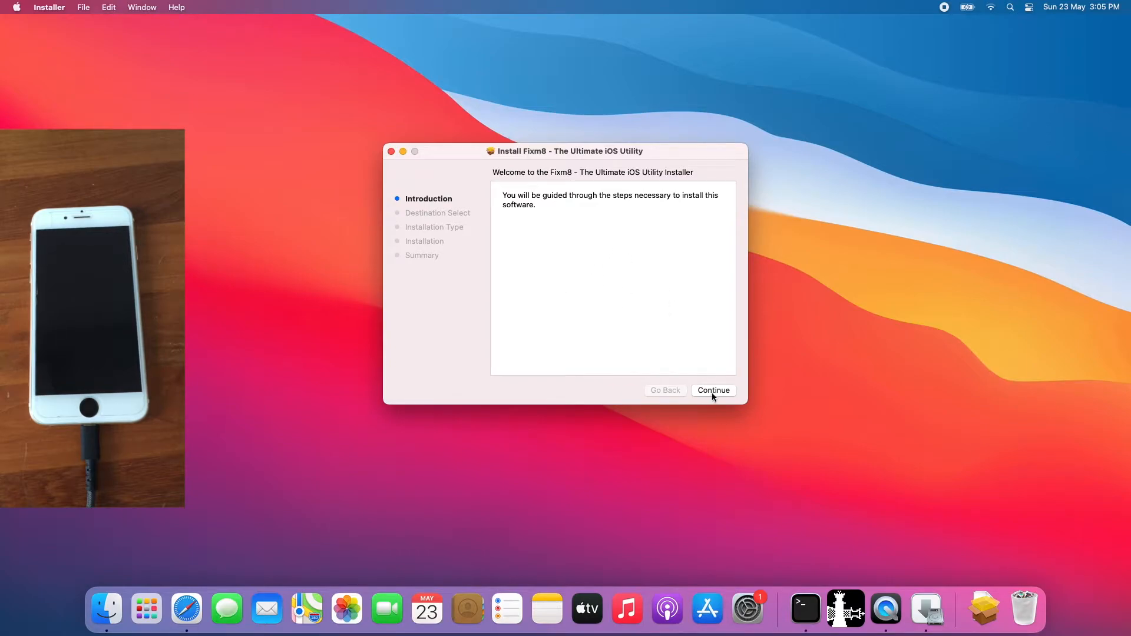
left_click(712, 390)
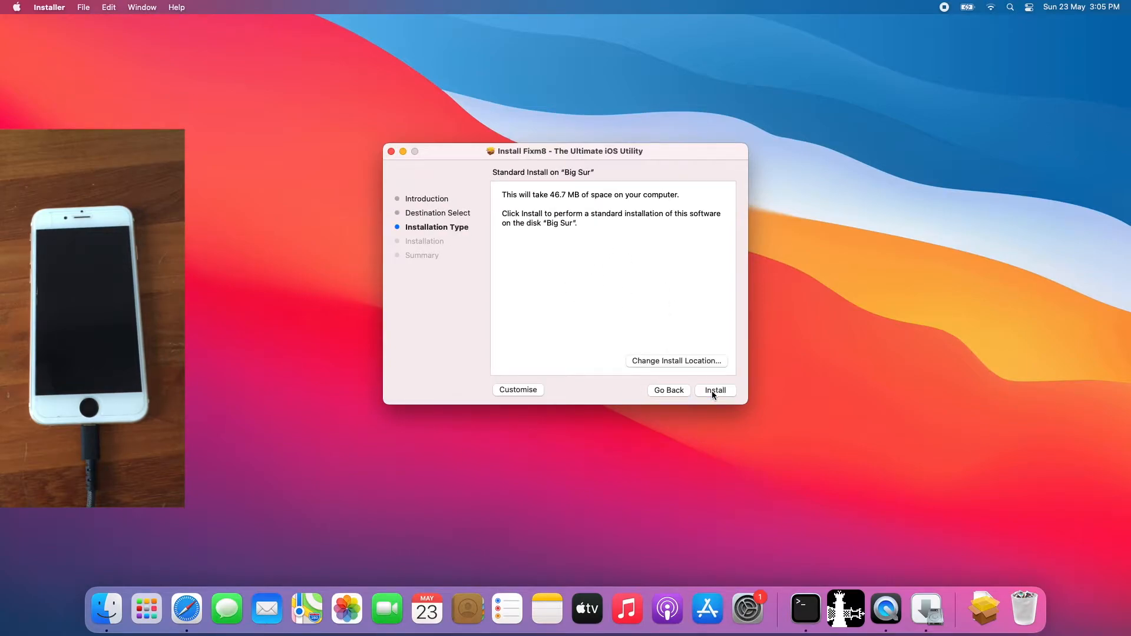
left_click(714, 389)
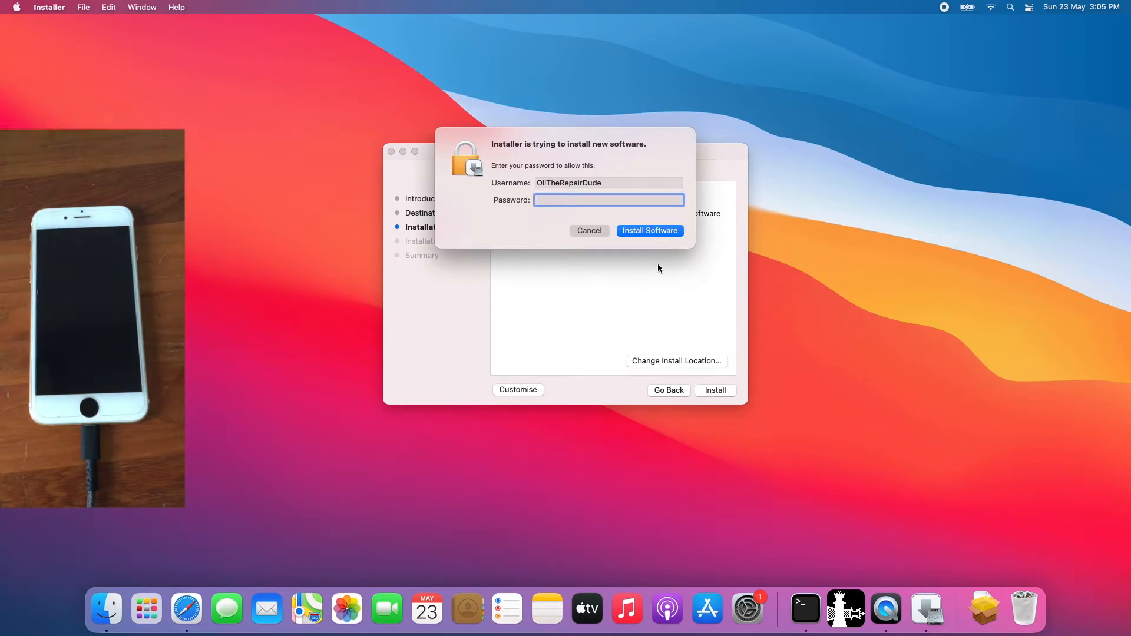
type("password")
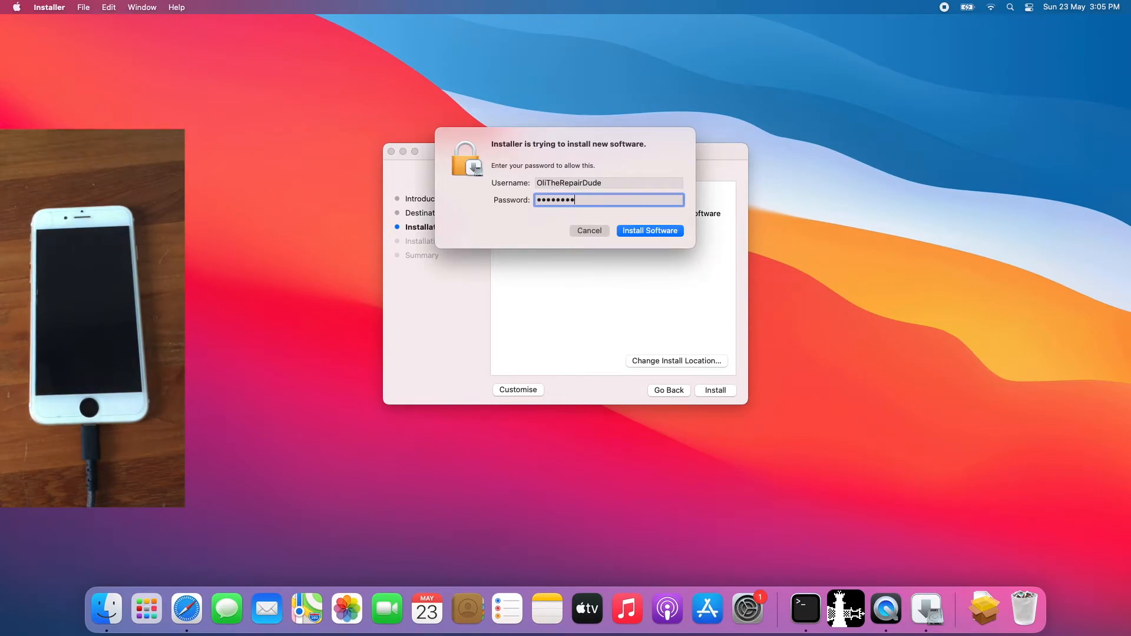
left_click(648, 230)
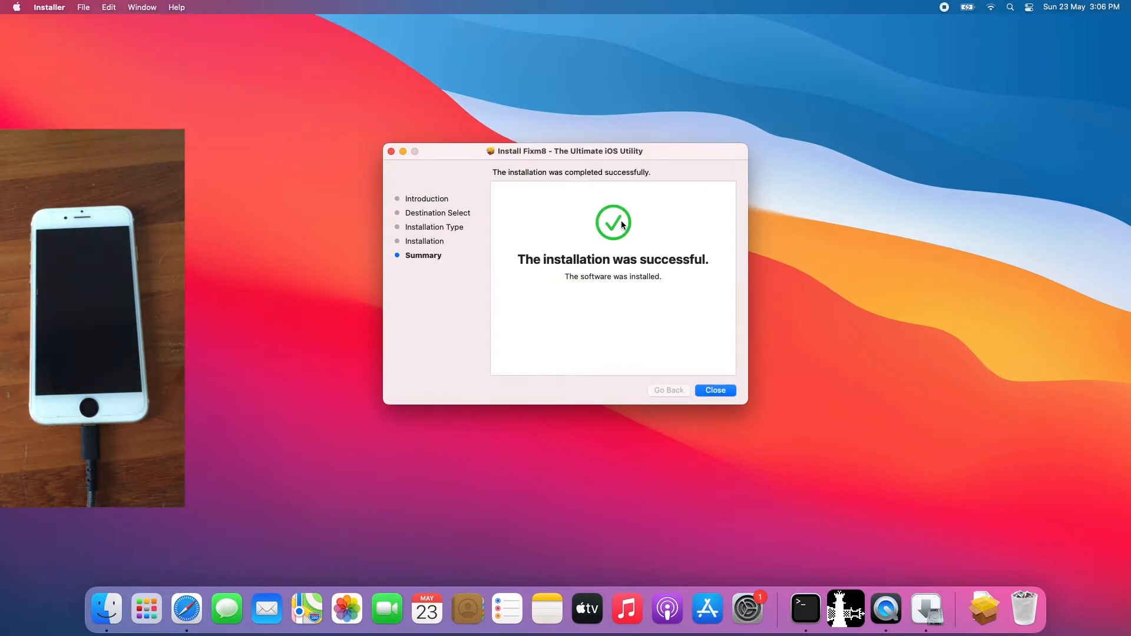
left_click(714, 390)
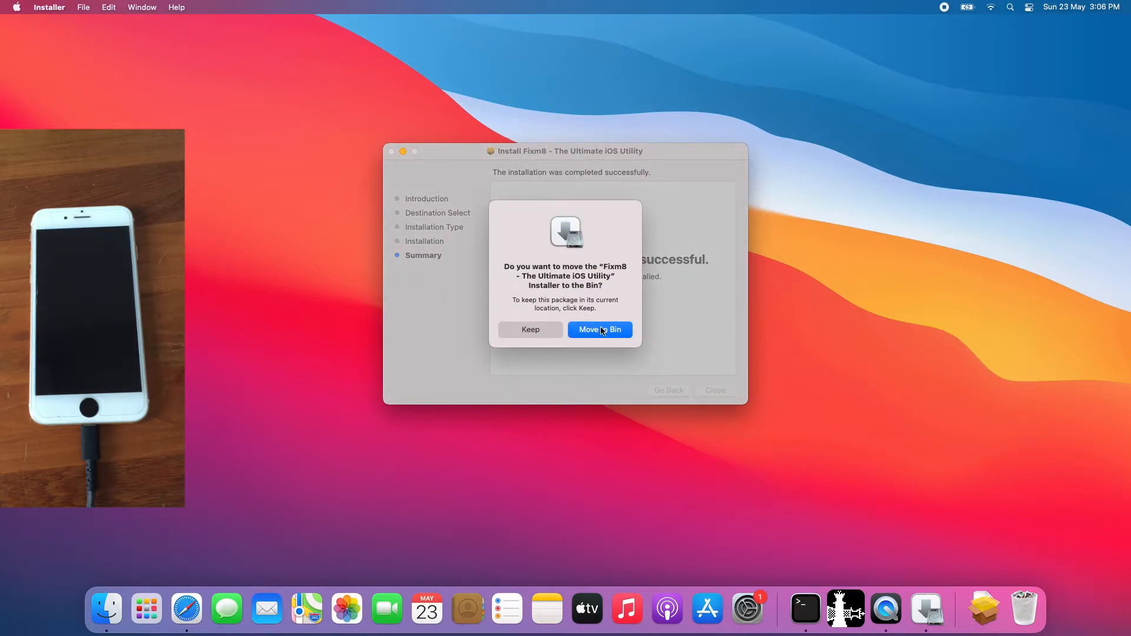
left_click(600, 330)
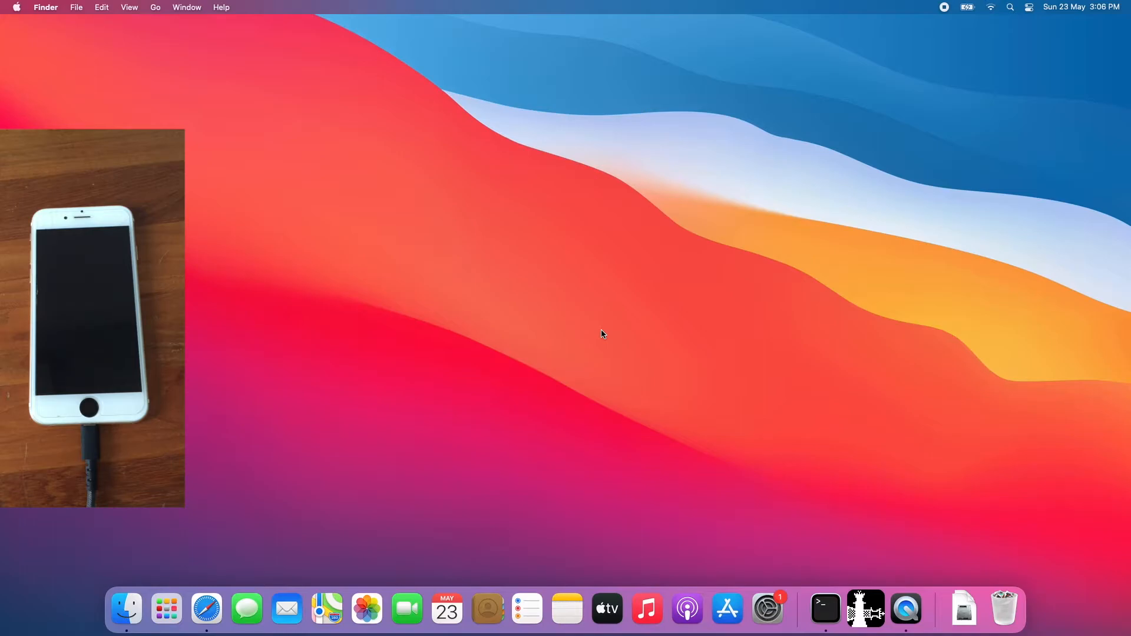
mouse_move(367, 347)
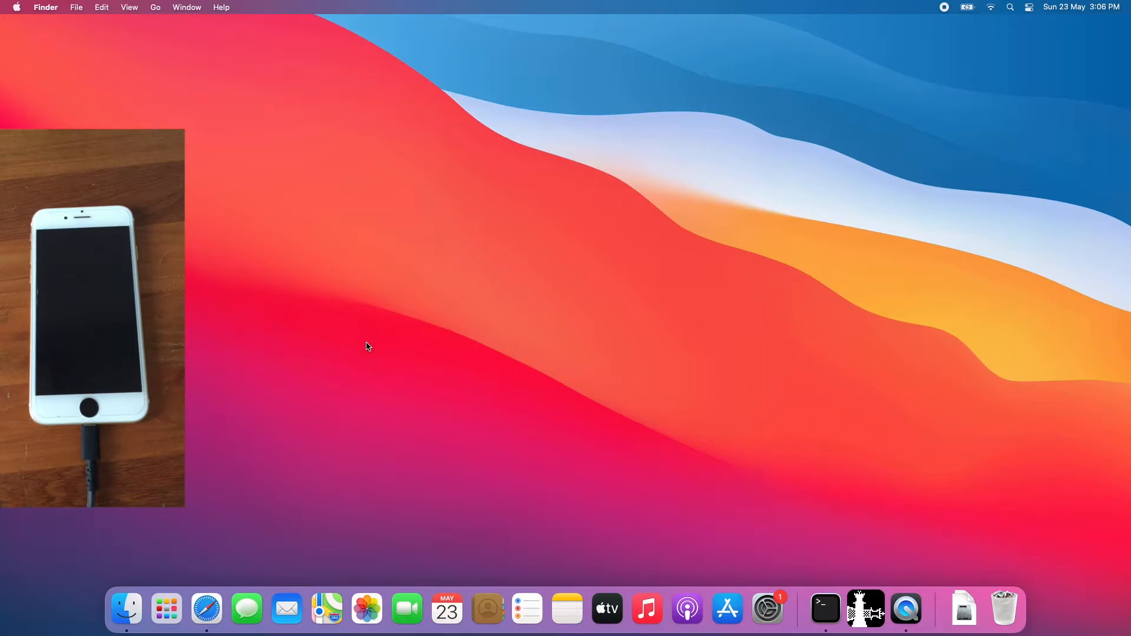
mouse_move(126, 610)
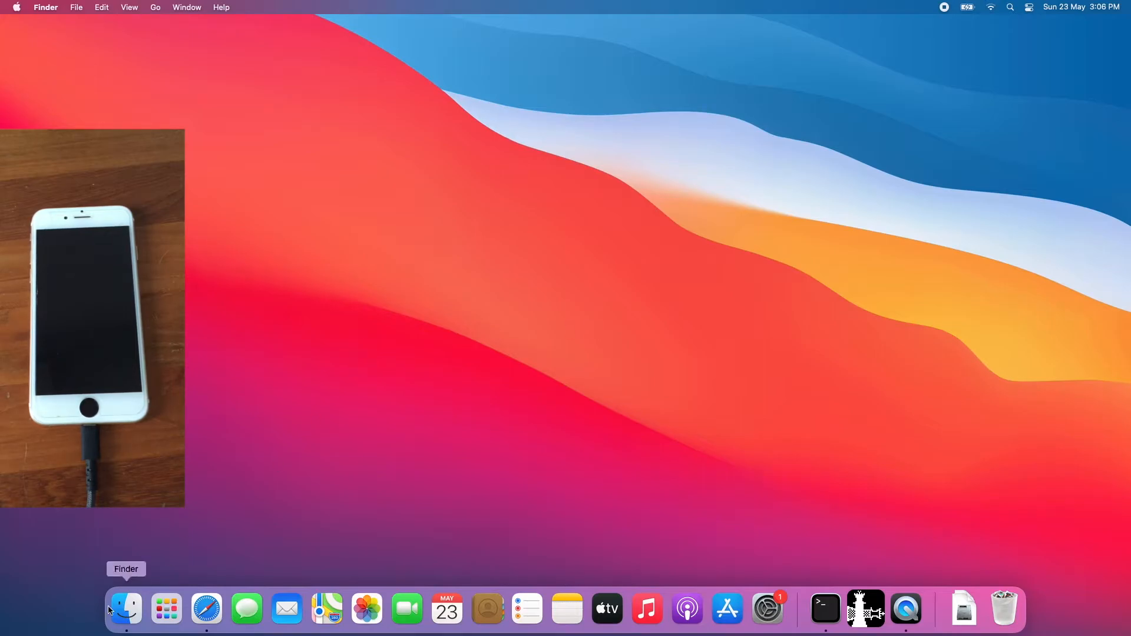
Launch checkra1n from Finder's Applications folder.
left_click(125, 608)
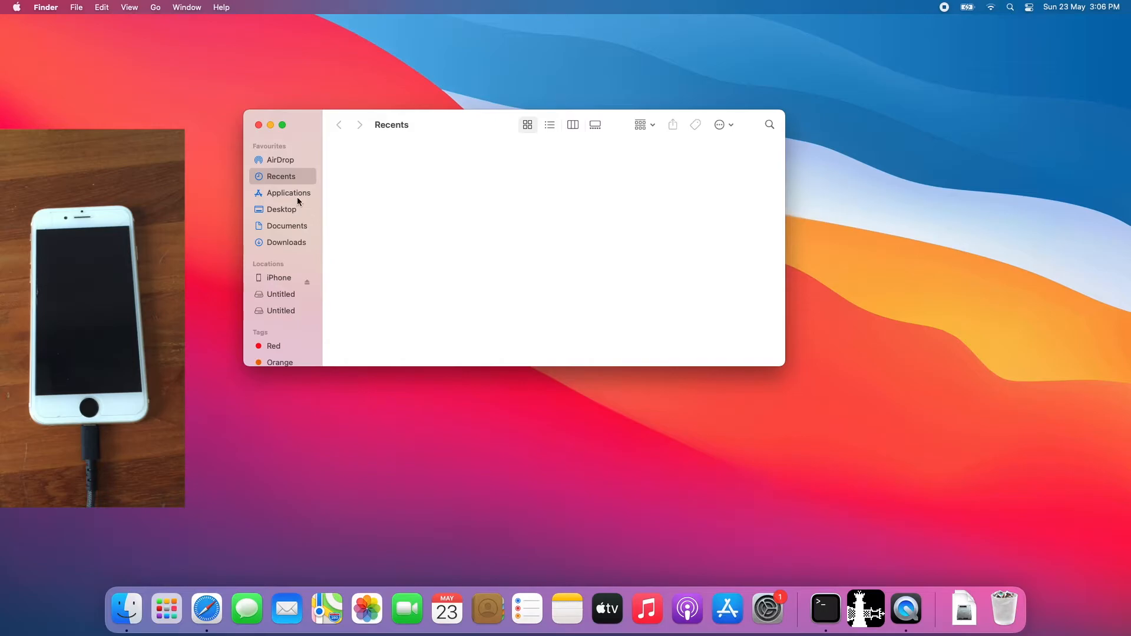
left_click(286, 192)
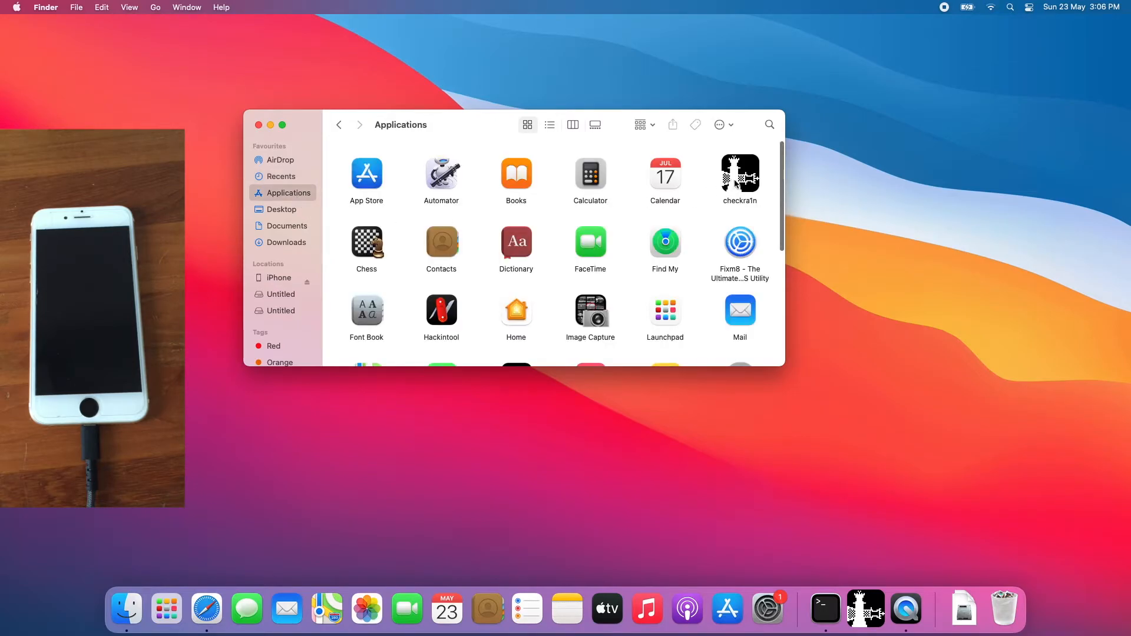
double_click(740, 175)
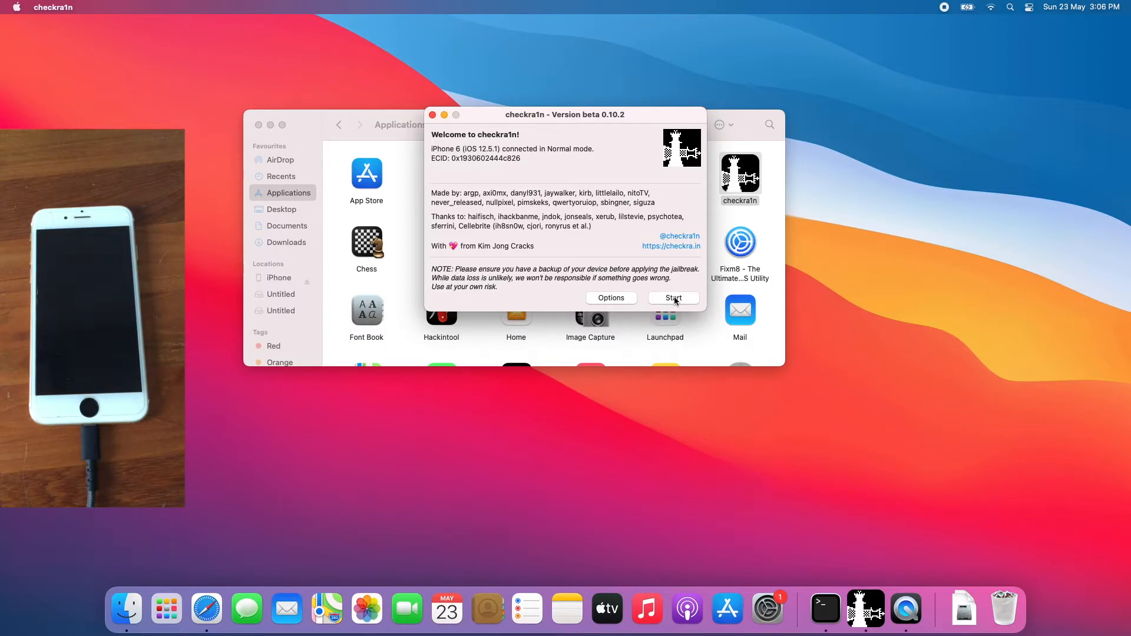
Jailbreak the iPhone 6 through checkra1n's DFU mode prompts, then quit checkra1n.
left_click(672, 298)
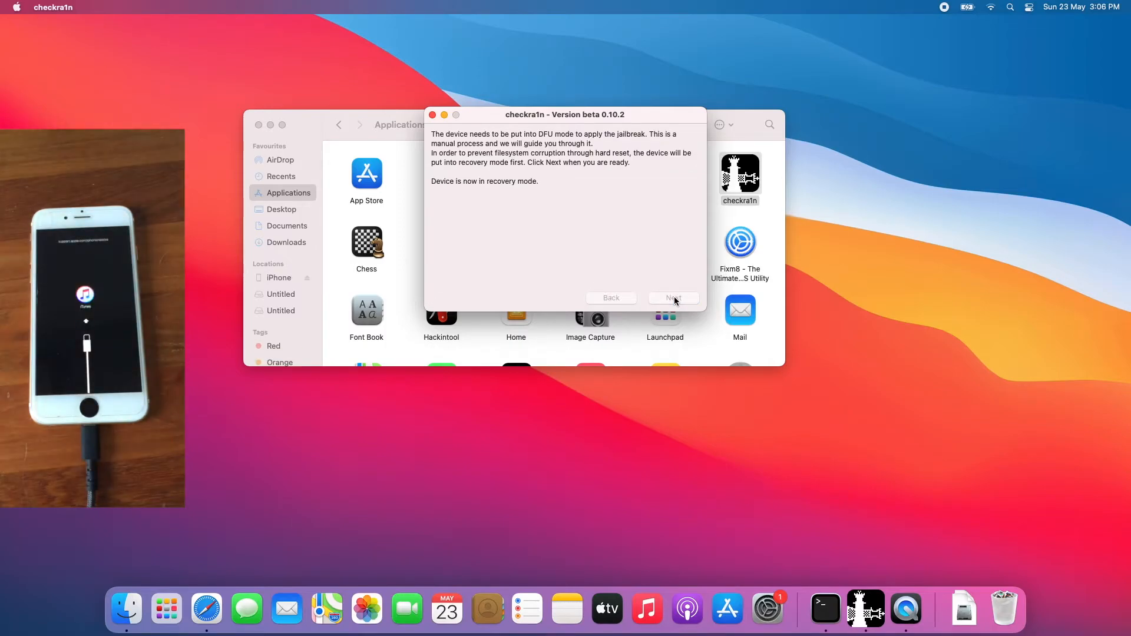
left_click(672, 298)
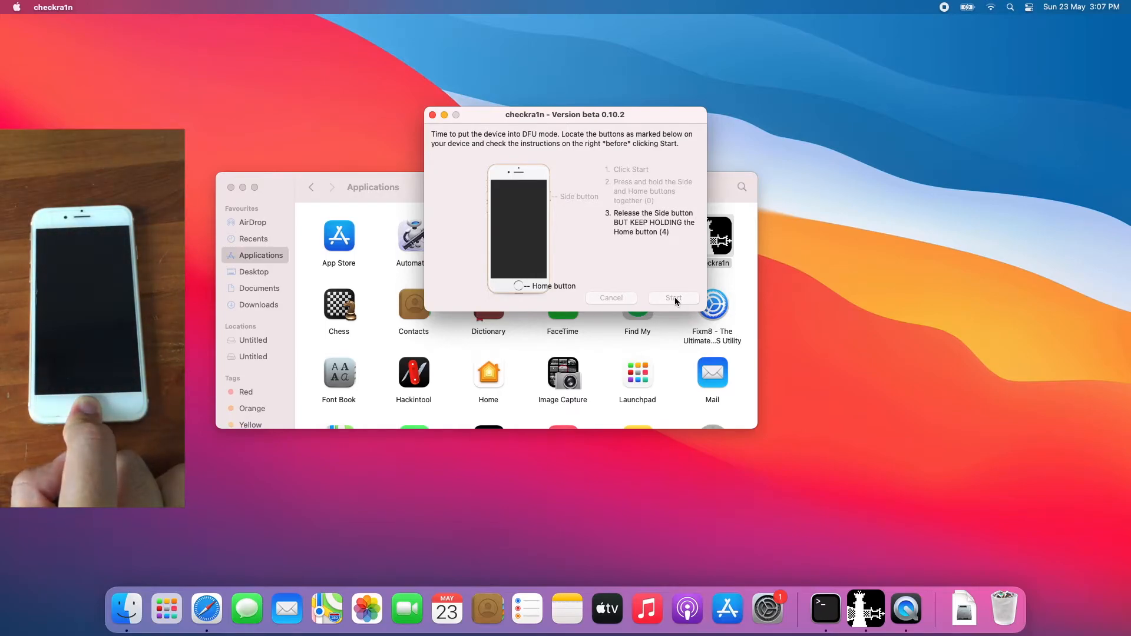
left_click(672, 297)
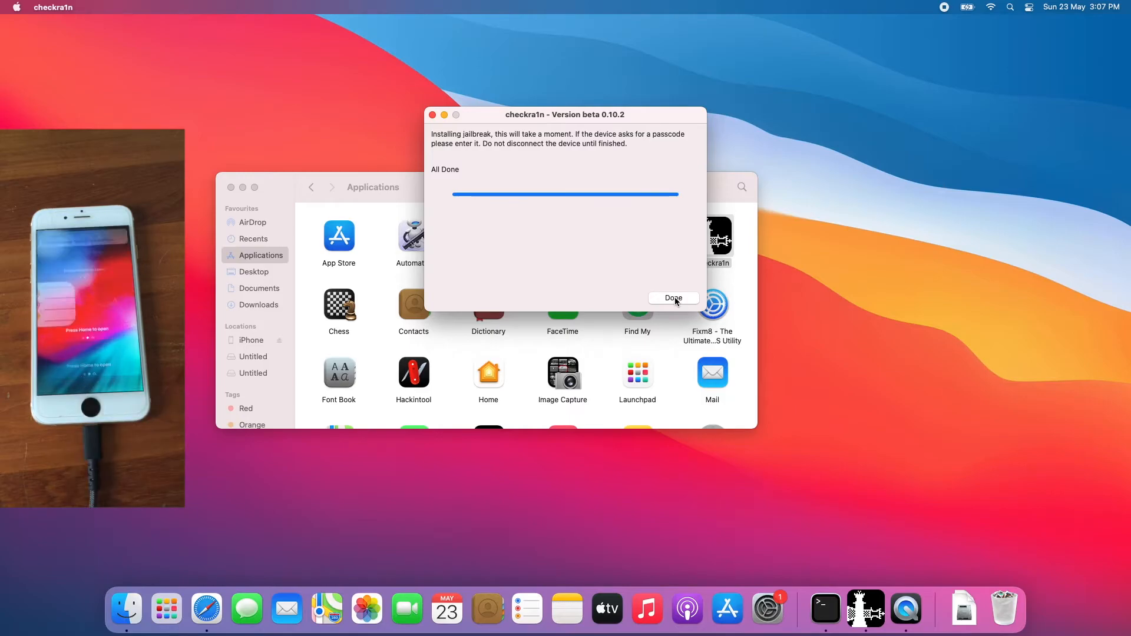
left_click(671, 298)
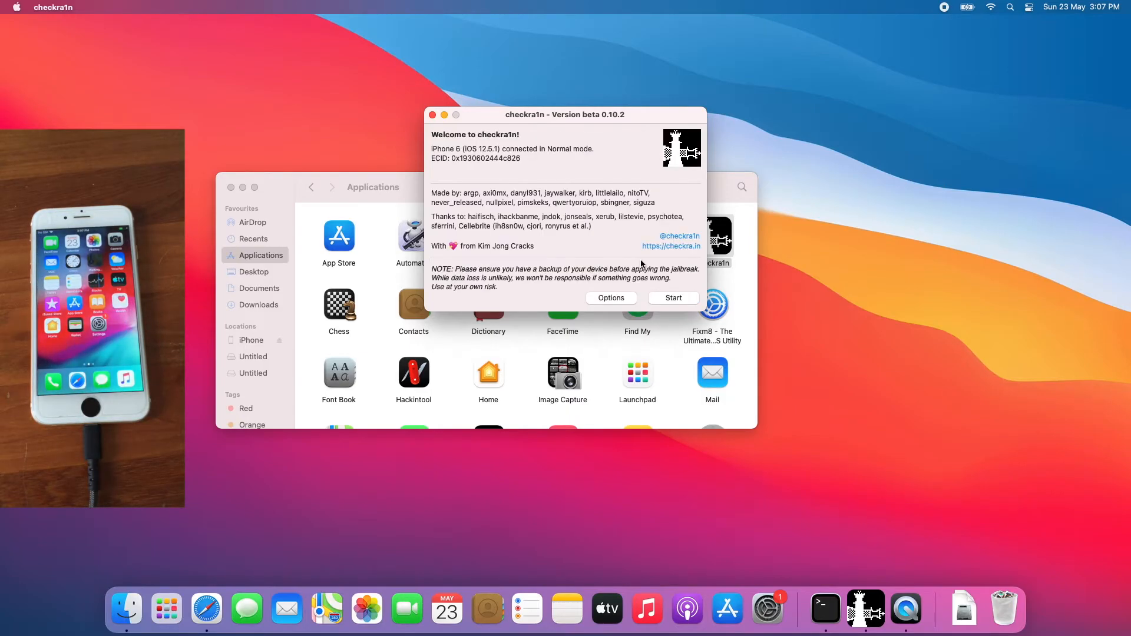
left_click(671, 298)
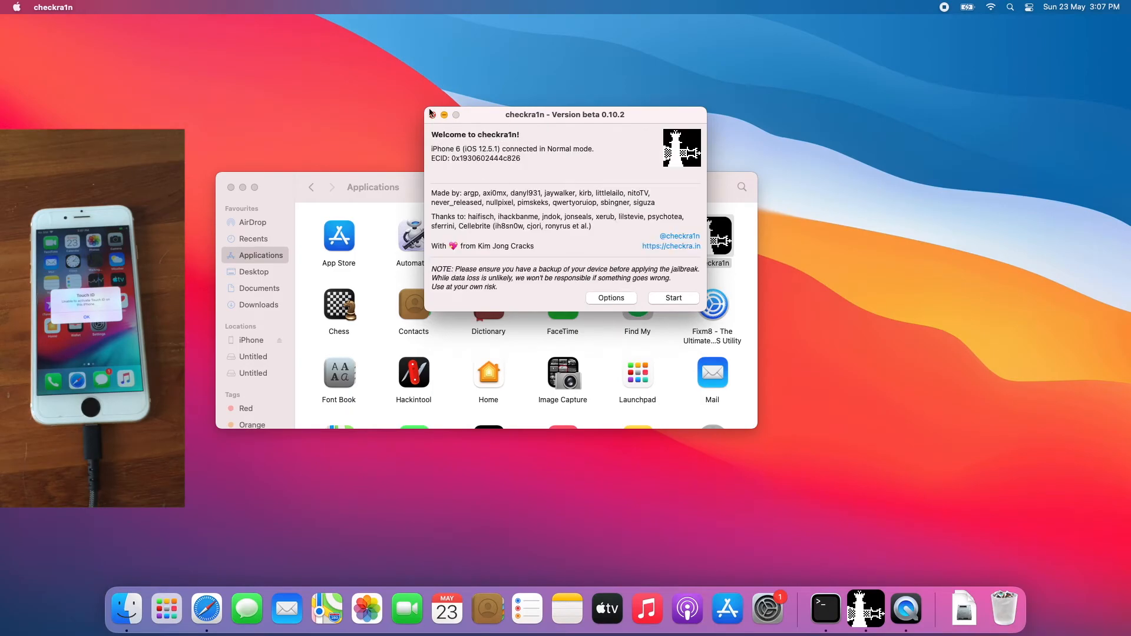
left_click(433, 114)
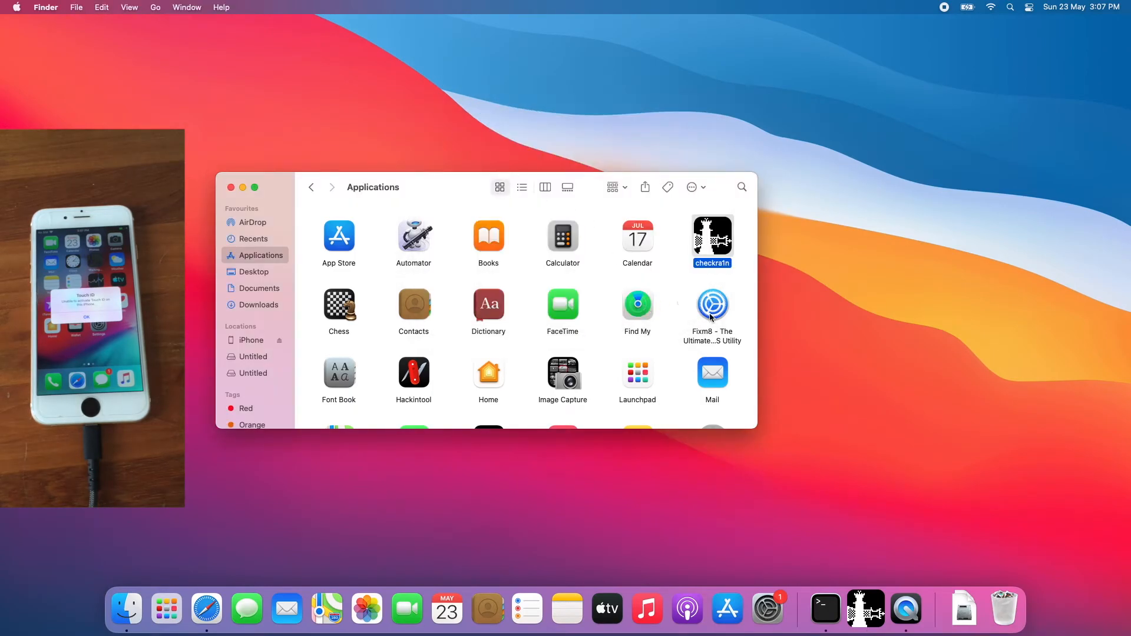
Launch Fixm8 and erase the iPhone with Erase Device, confirming Yes and OK.
double_click(711, 303)
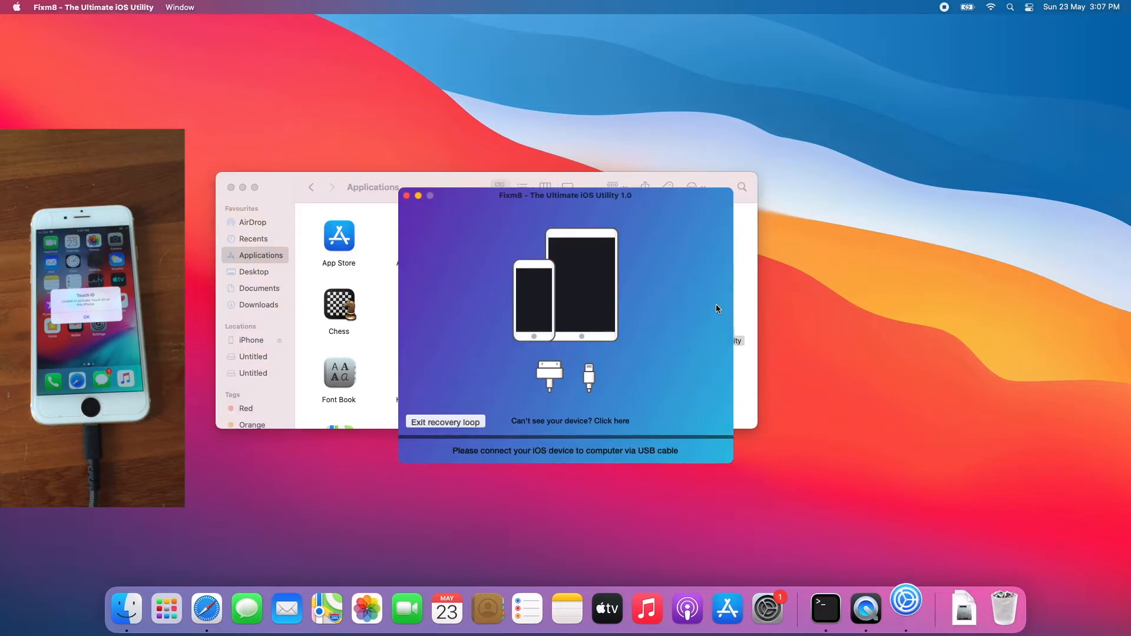
left_click(445, 421)
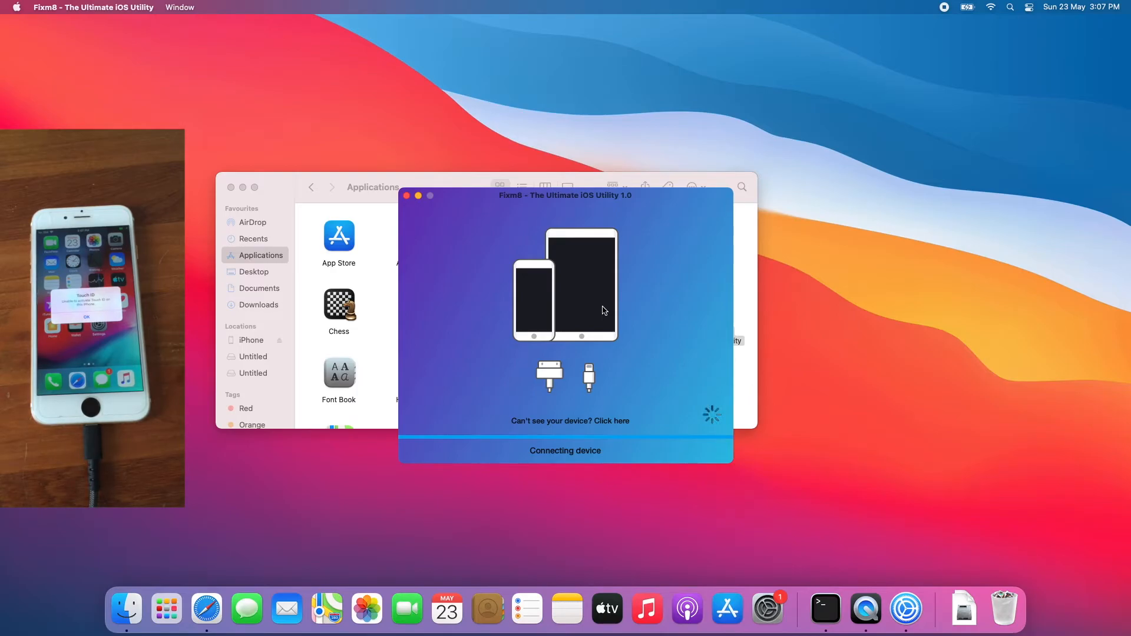
mouse_move(700, 411)
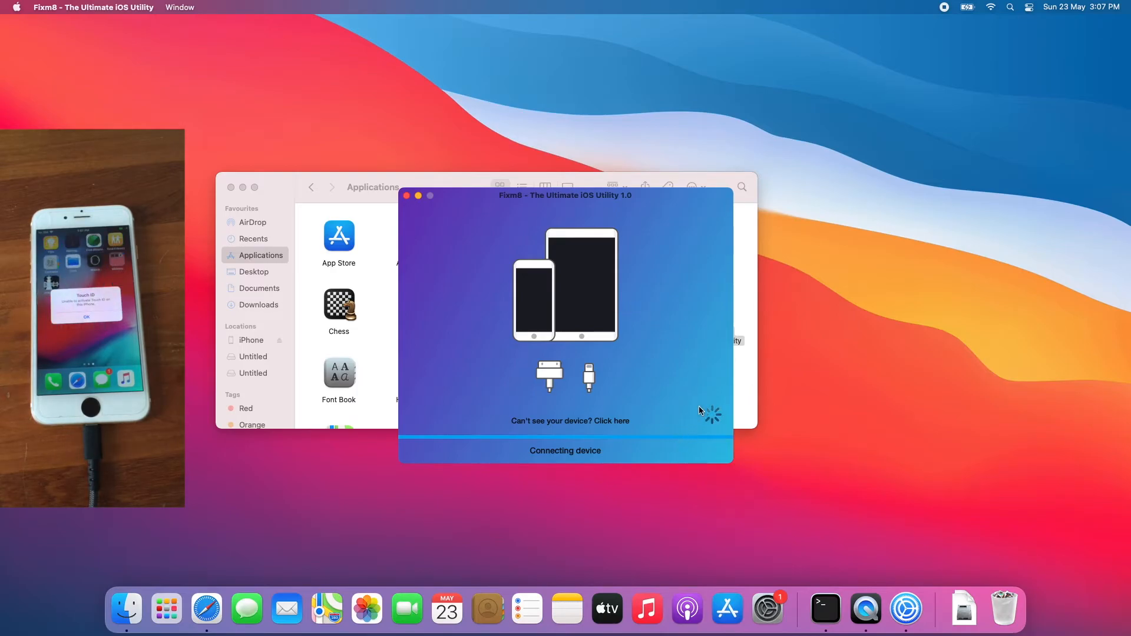
mouse_move(716, 411)
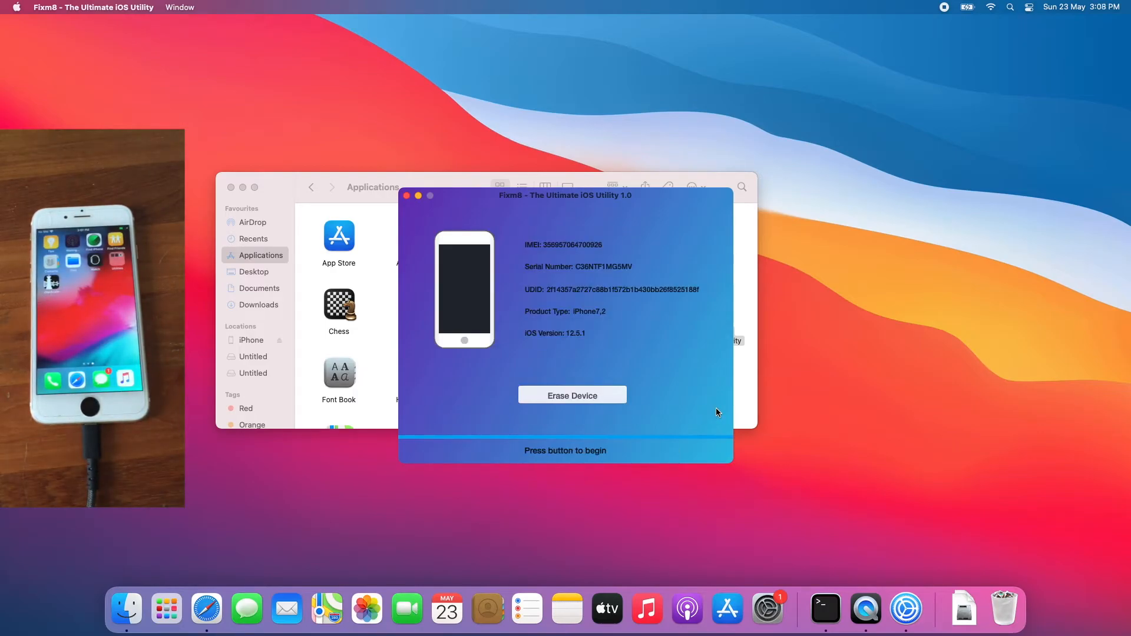
mouse_move(593, 266)
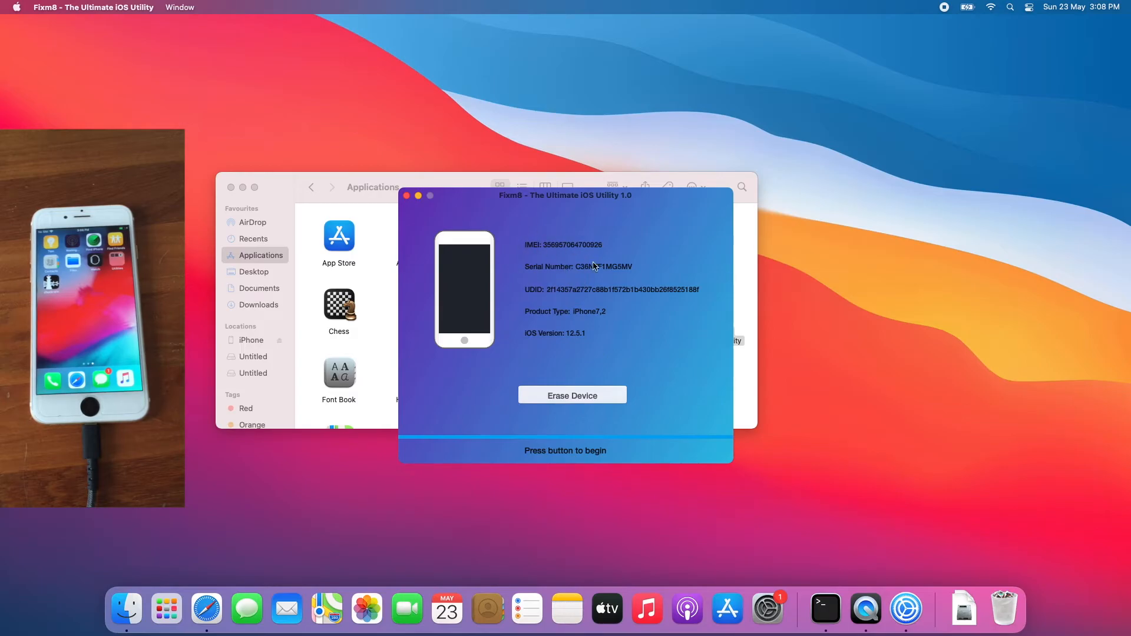
mouse_move(566, 400)
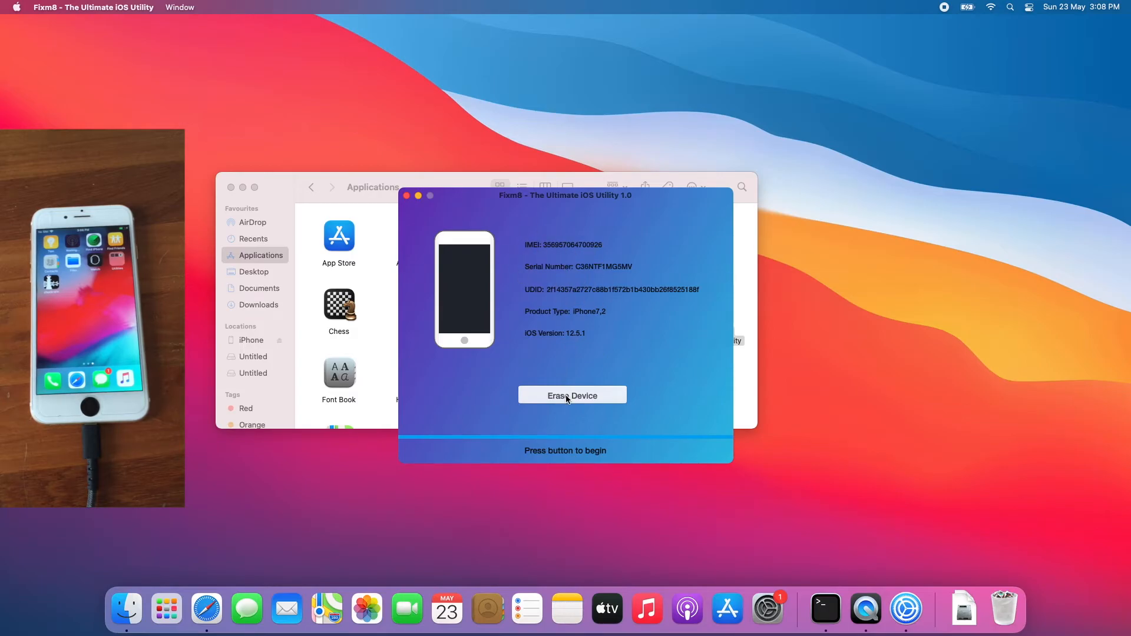
left_click(571, 395)
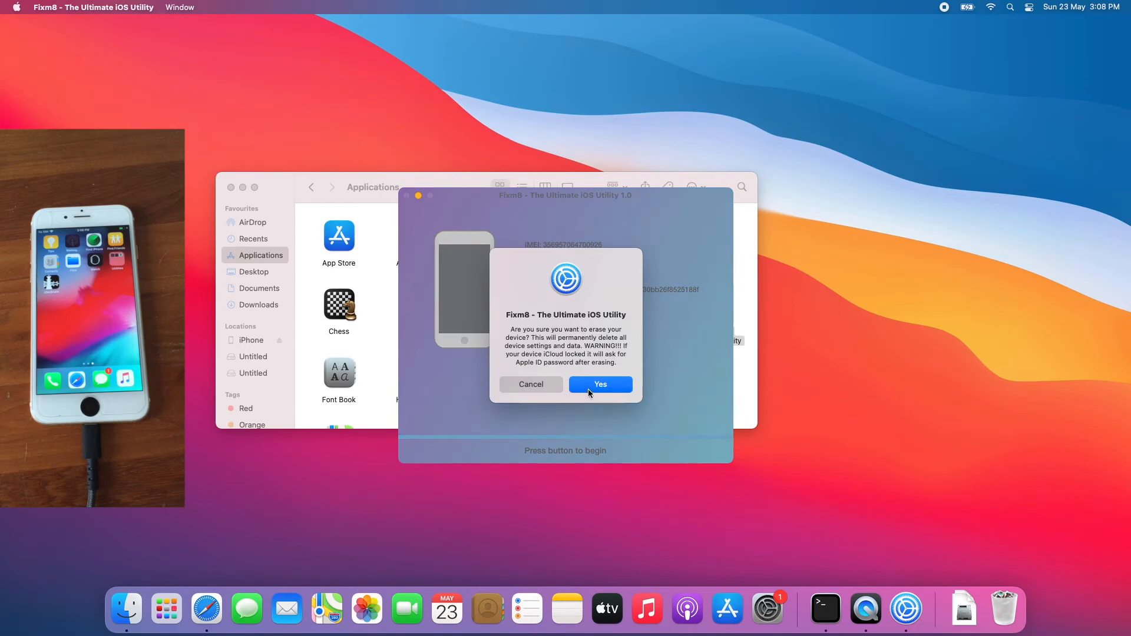
left_click(599, 383)
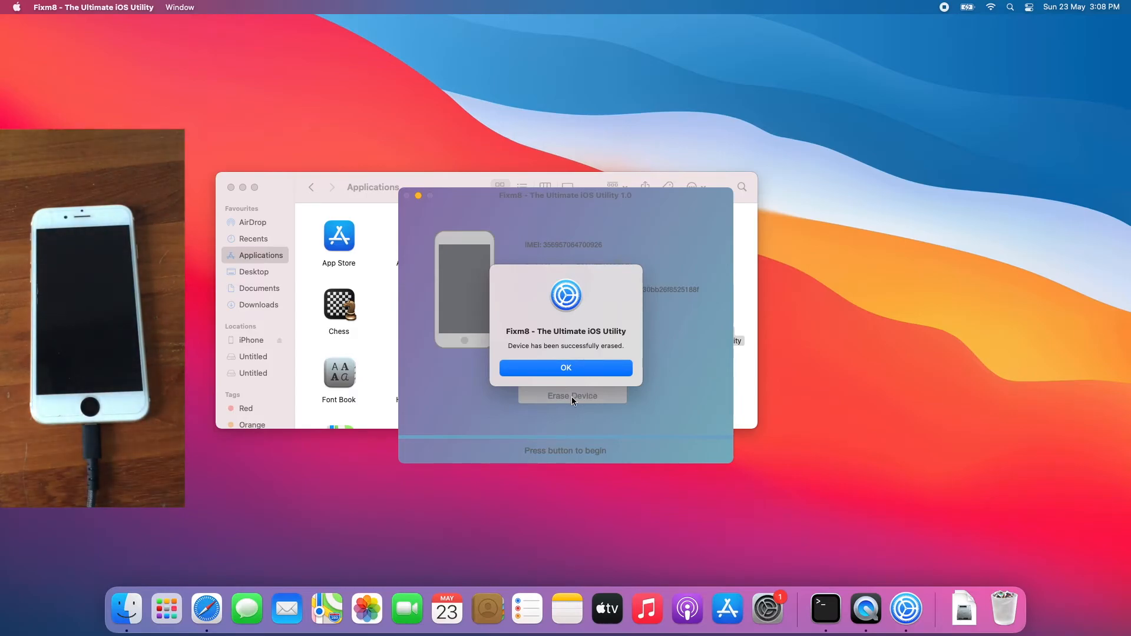
left_click(565, 367)
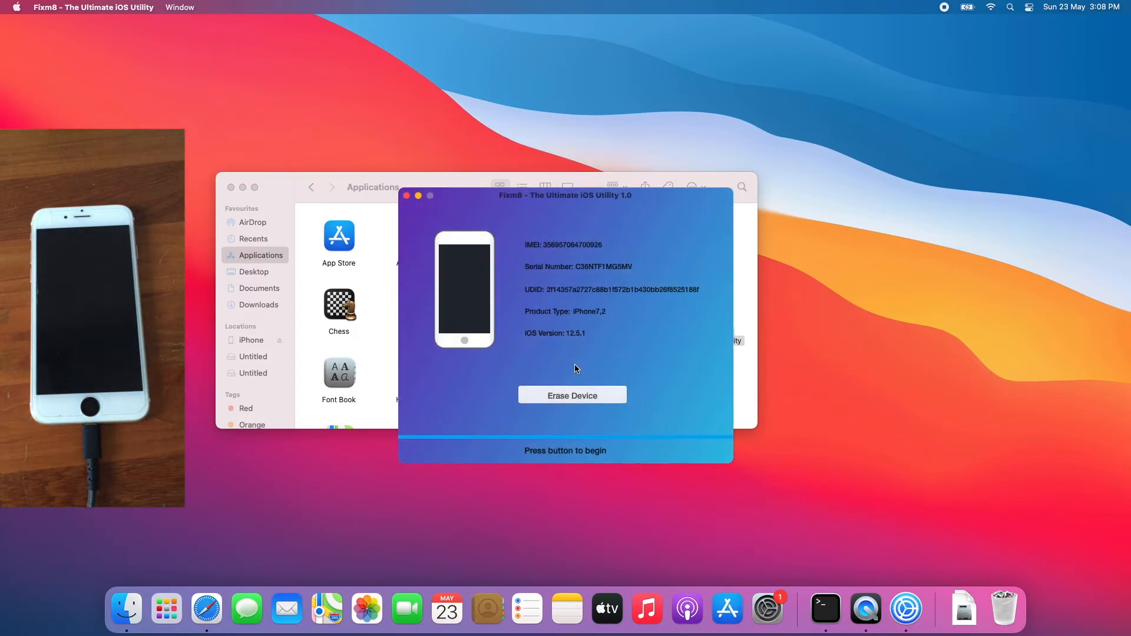
left_click(571, 395)
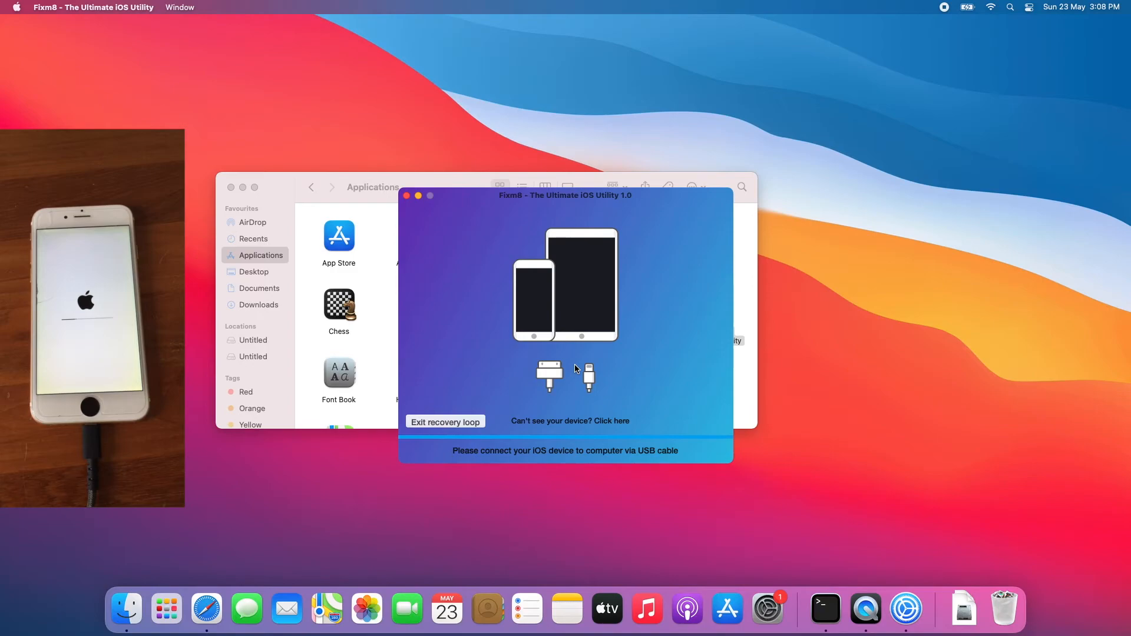